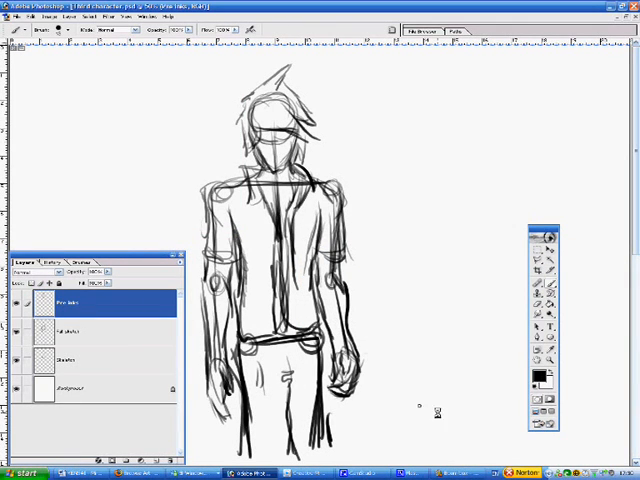
mouse_move(432, 430)
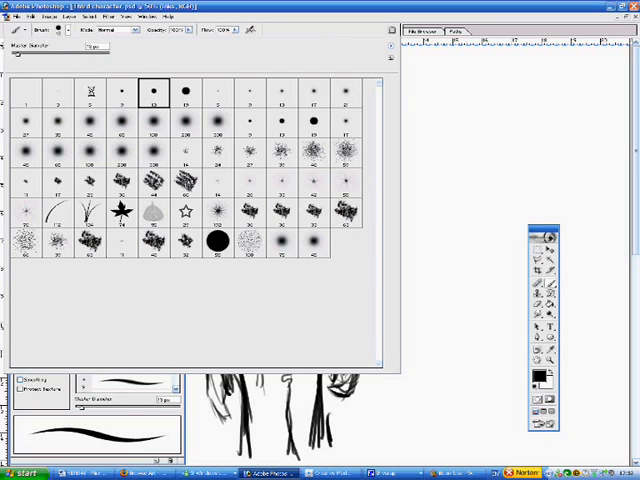
Choose an inking brush tip from the preset picker and show the Brushes palette
click(85, 96)
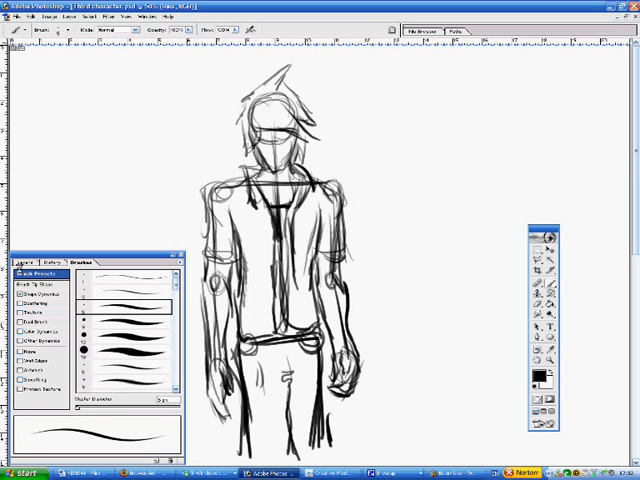
click(32, 264)
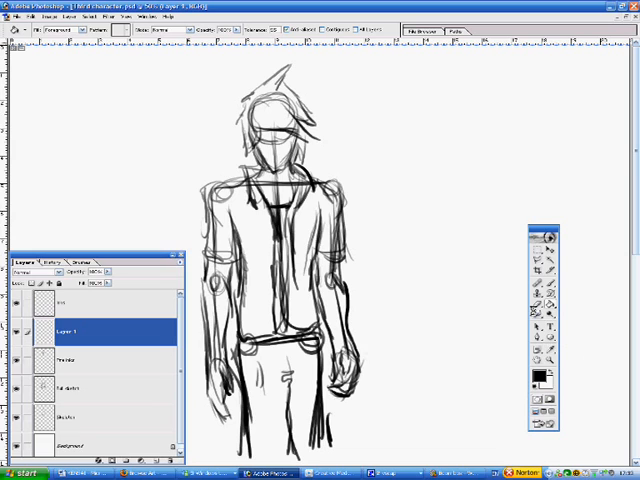
mouse_move(535, 320)
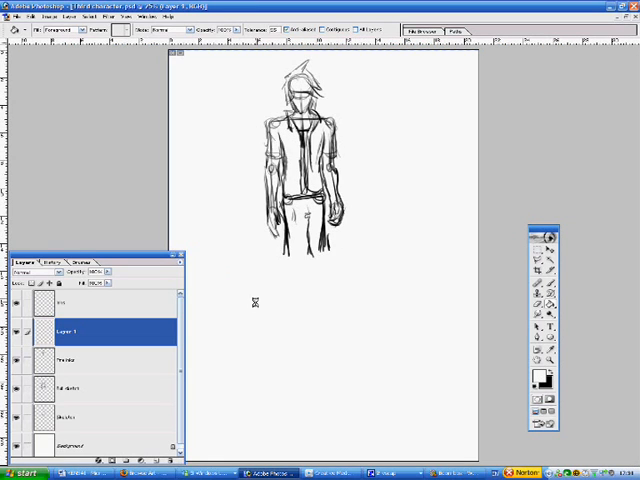
mouse_move(585, 343)
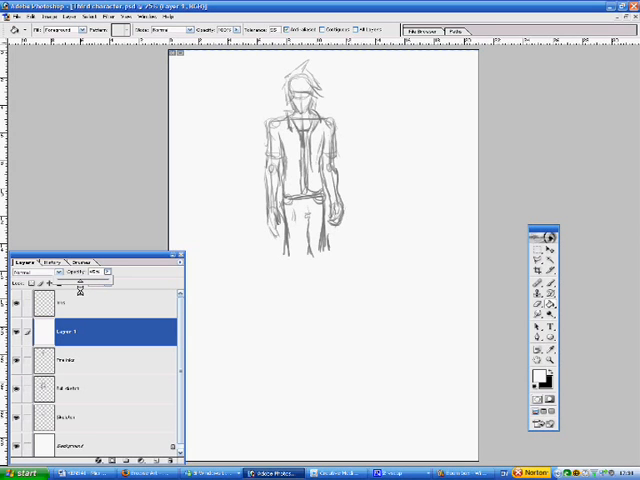
mouse_move(230, 129)
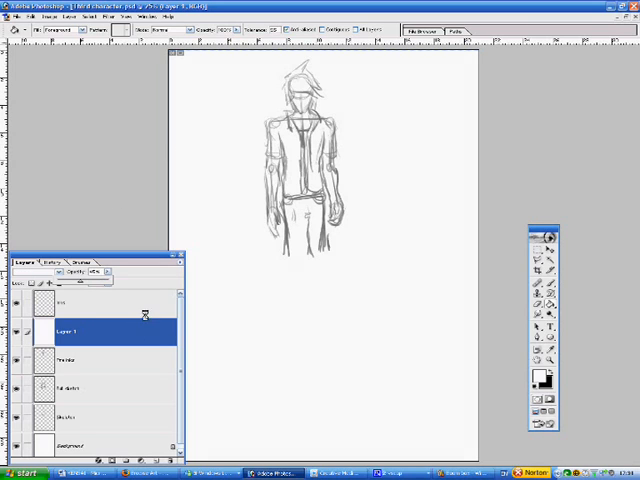
Confirm Layer 1's opacity at 45% so the sketch shows pale grey
click(70, 304)
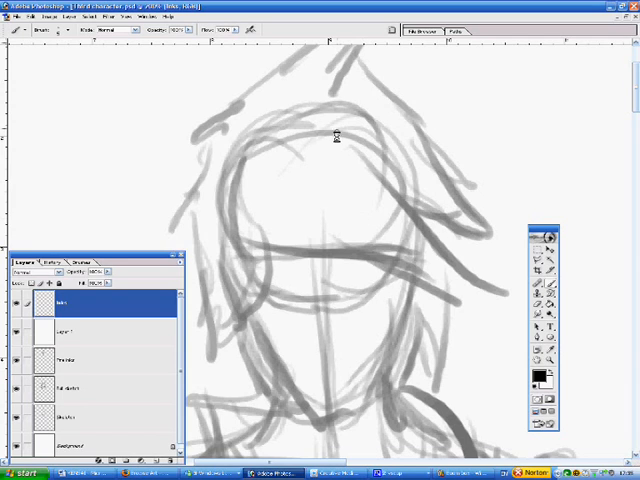
mouse_move(229, 213)
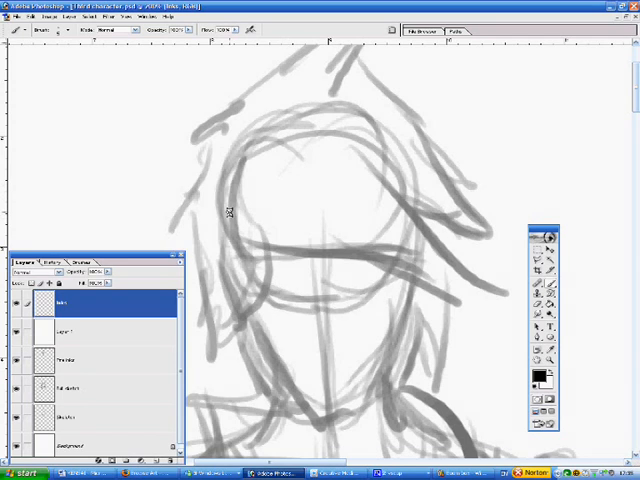
mouse_move(323, 138)
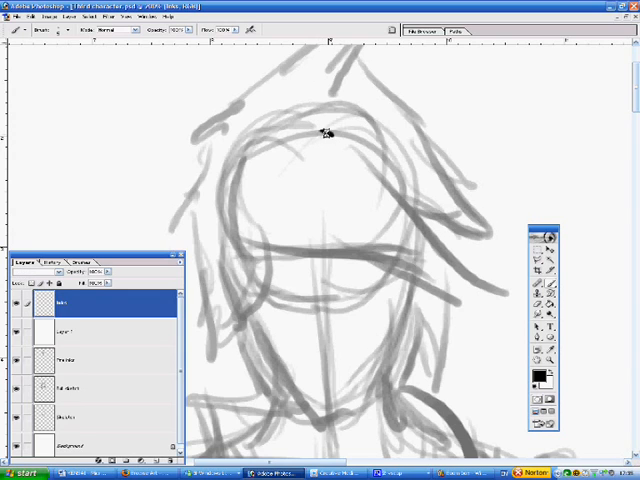
Trace the hair spikes, outer hair edge and left face outline in black ink
drag(320, 133, 408, 210)
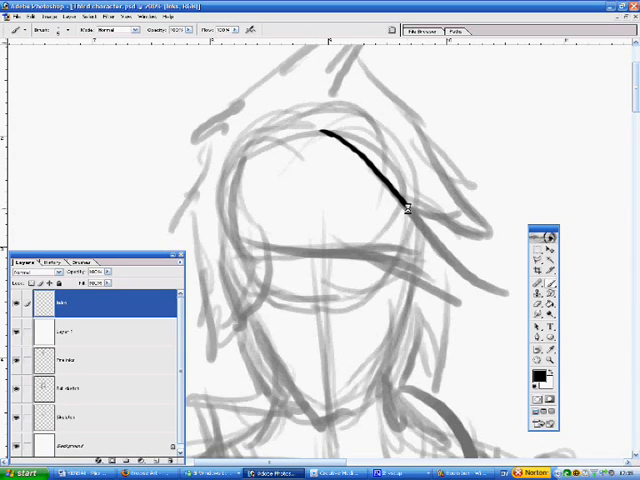
drag(405, 205, 490, 290)
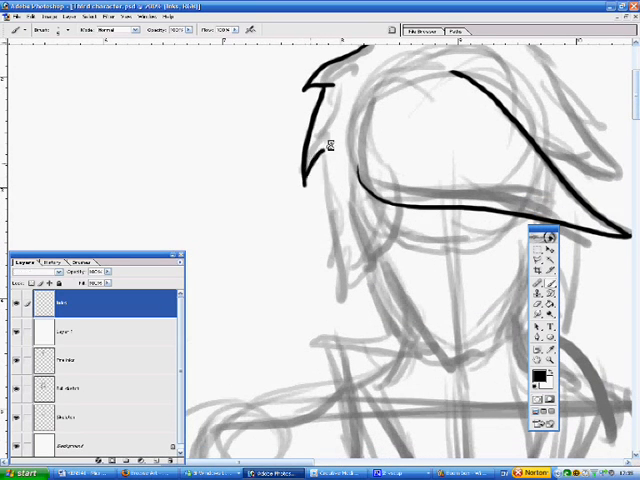
drag(320, 150, 345, 265)
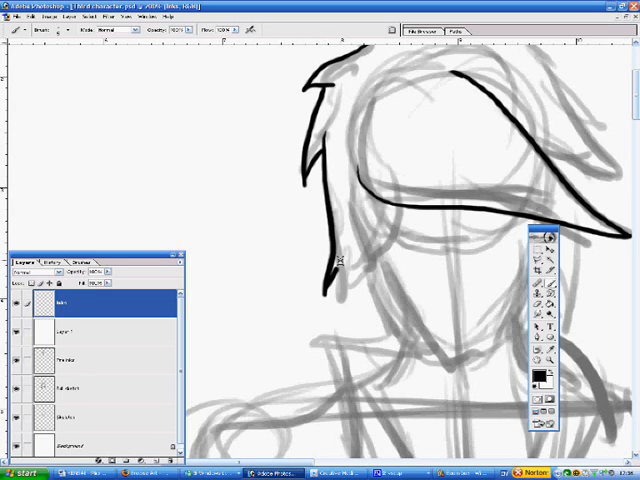
drag(345, 250, 345, 280)
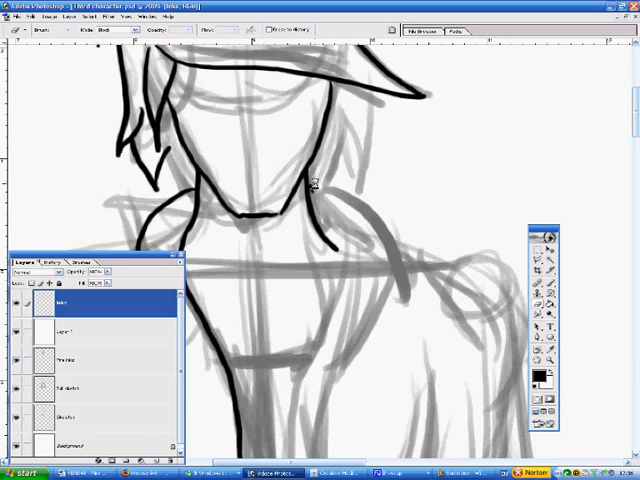
mouse_move(365, 208)
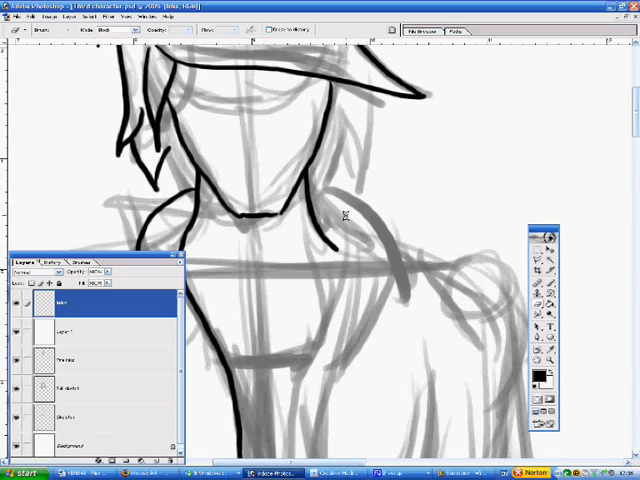
mouse_move(340, 222)
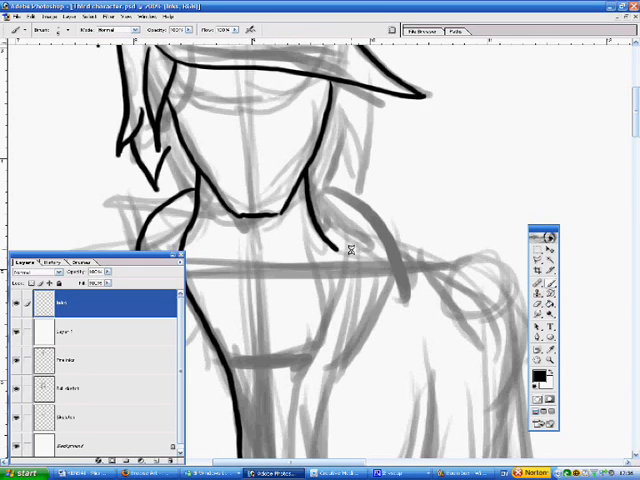
mouse_move(315, 197)
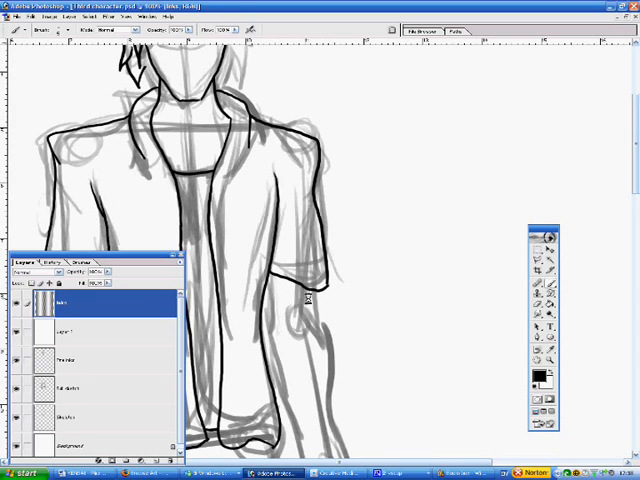
mouse_move(325, 320)
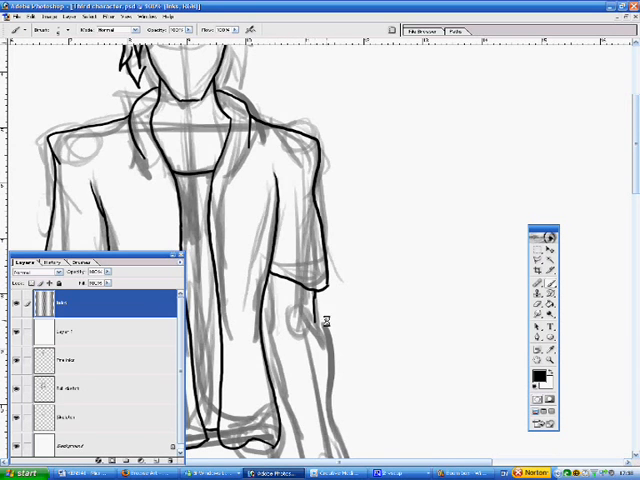
scroll(down, 3)
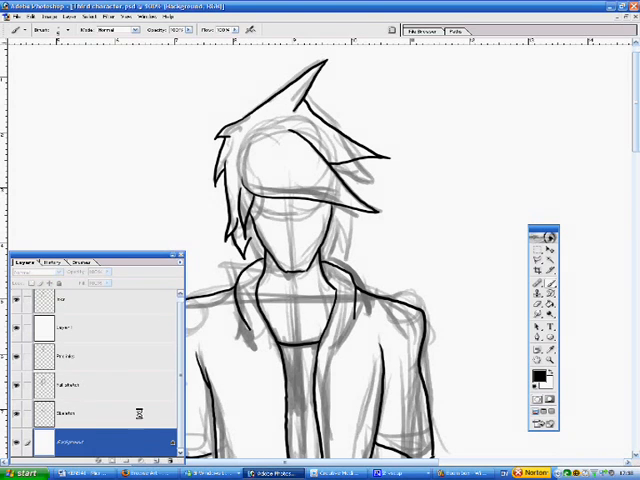
Add a top layer renamed 'eyes', then select Layer 1 to adjust its opacity
click(63, 306)
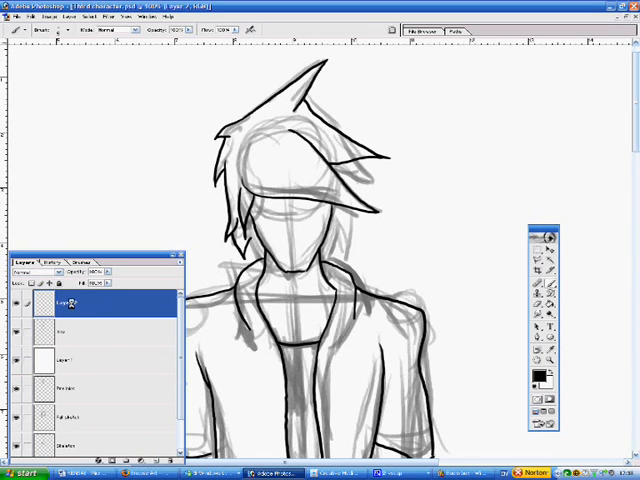
double_click(68, 310)
text(jeans)
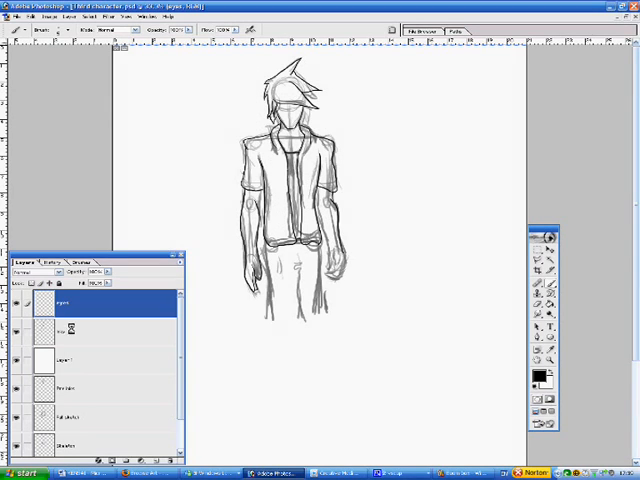
click(75, 359)
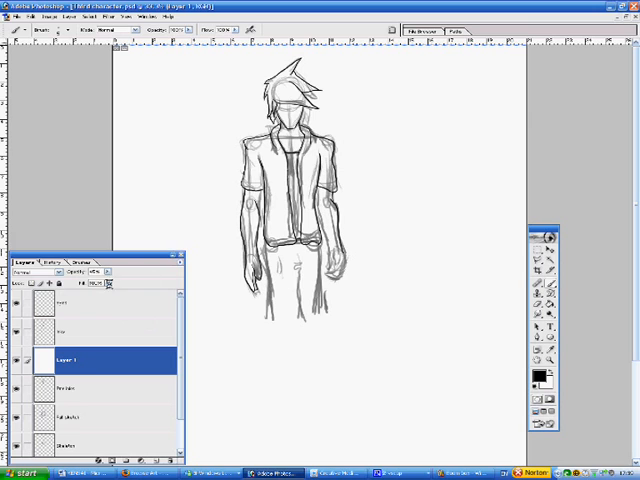